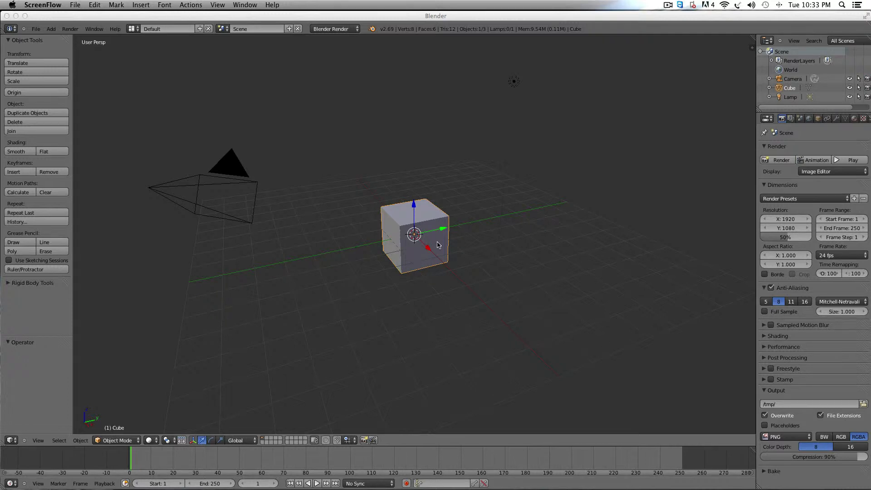
{"action": "mouse_move", "coordinate": [457, 263]}
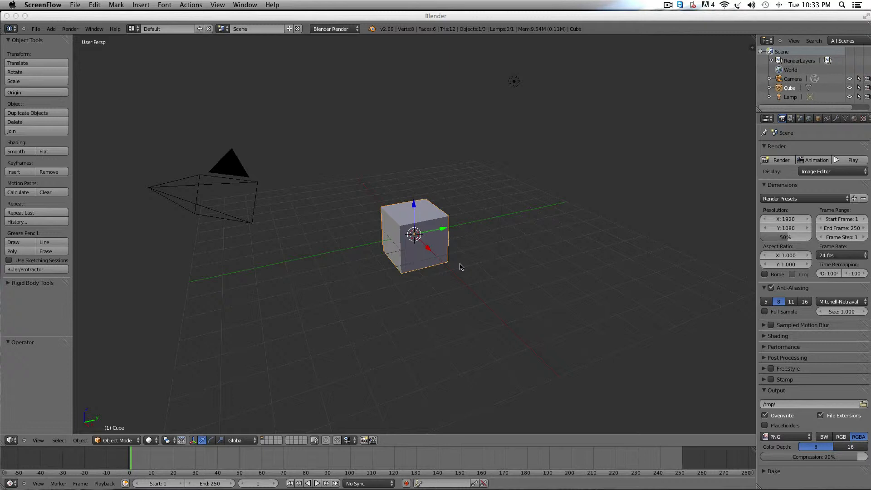
{"action": "mouse_move", "coordinate": [421, 256]}
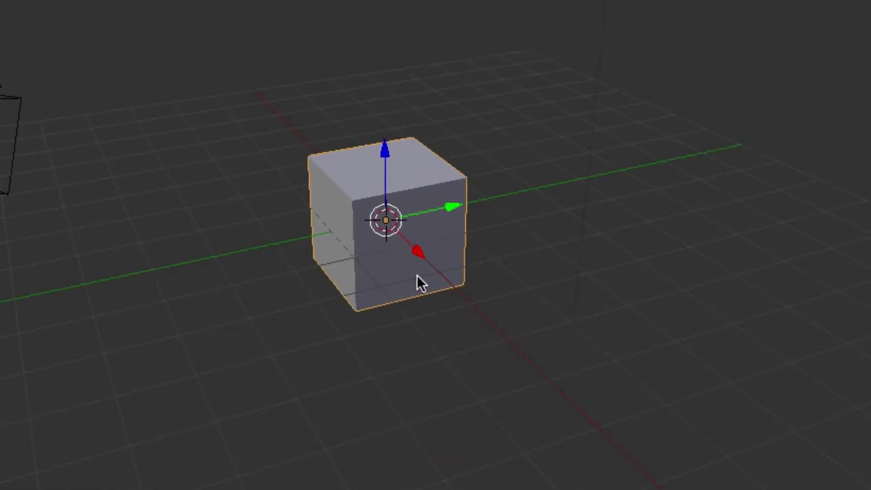
Step: Delete the default cube and add a flat plane centred in the camera's frame
{"action": "key", "text": "x"}
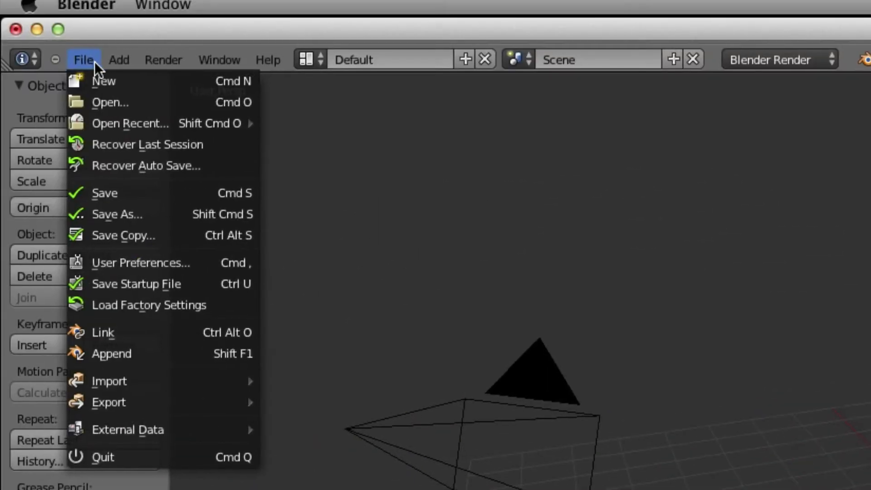
{"action": "left_click", "coordinate": [119, 60]}
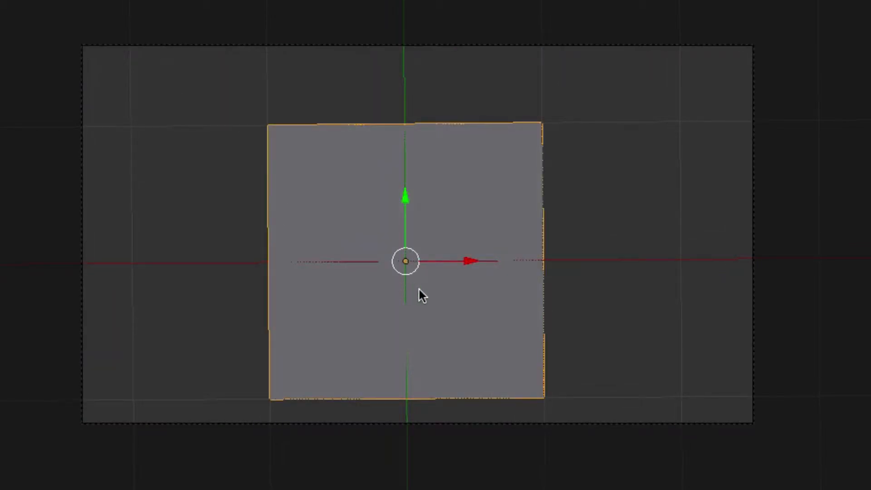
{"action": "mouse_move", "coordinate": [439, 294]}
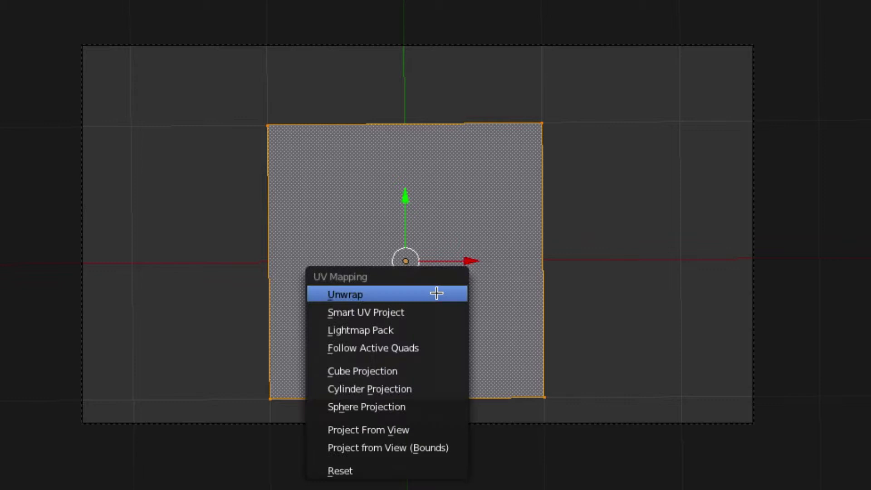
Step: Unwrap the plane's face so it gets UV coordinates for an image texture
{"action": "left_click", "coordinate": [344, 294]}
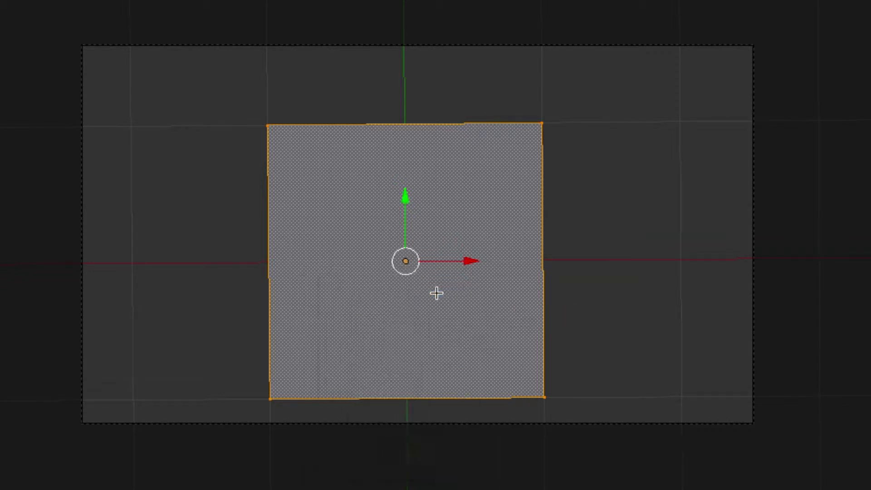
{"action": "mouse_move", "coordinate": [290, 241]}
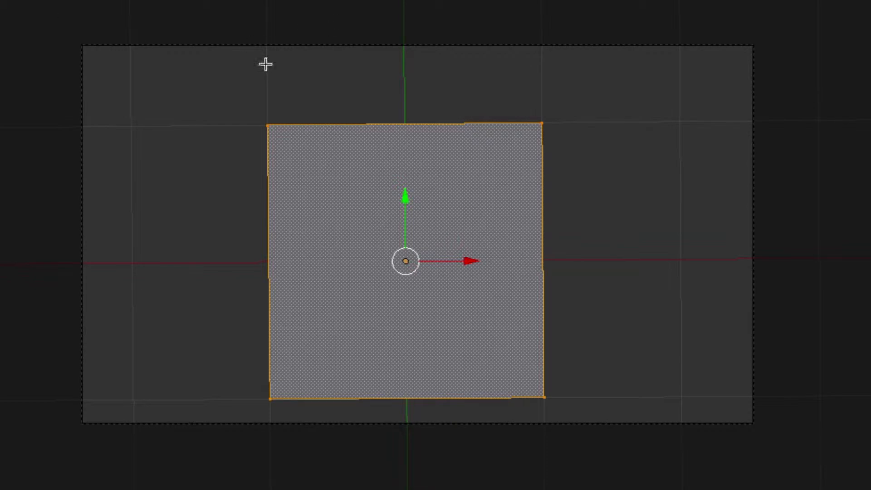
{"action": "left_click", "coordinate": [176, 57]}
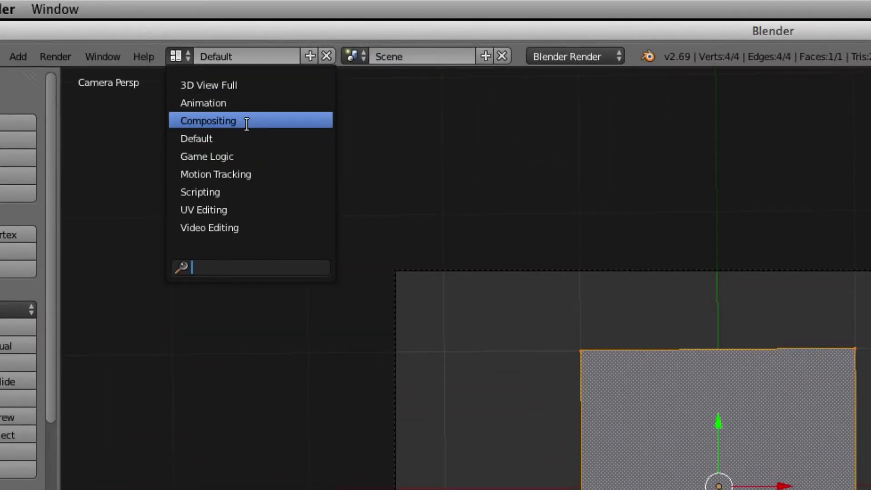
Step: Switch to the Compositing layout to show Turtle Shell ALPHA.png over the plane's UVs
{"action": "left_click", "coordinate": [208, 121]}
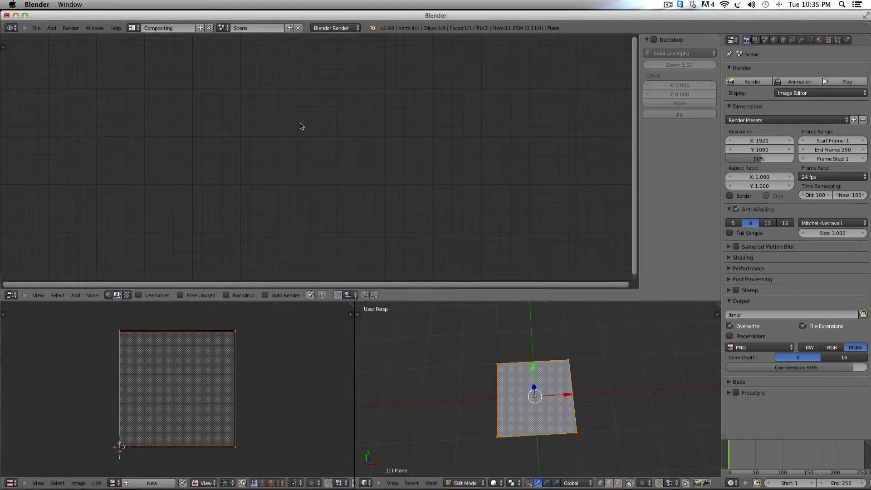
{"action": "mouse_move", "coordinate": [226, 203]}
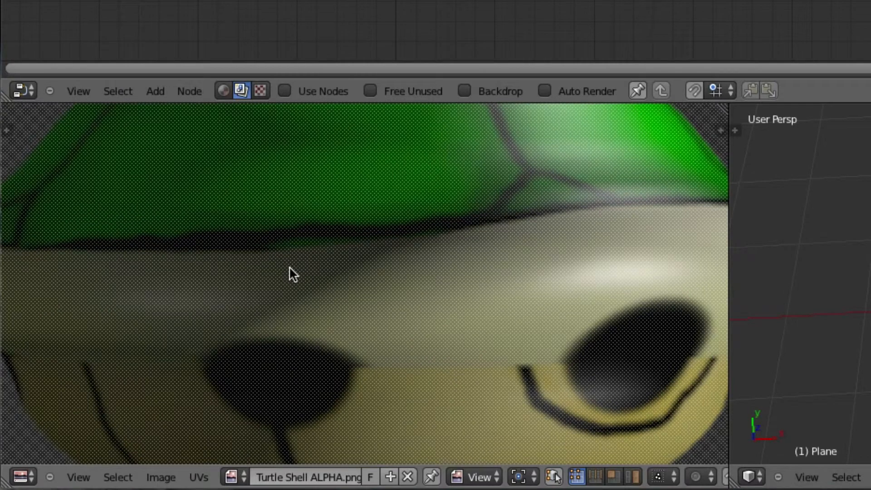
{"action": "mouse_move", "coordinate": [303, 279]}
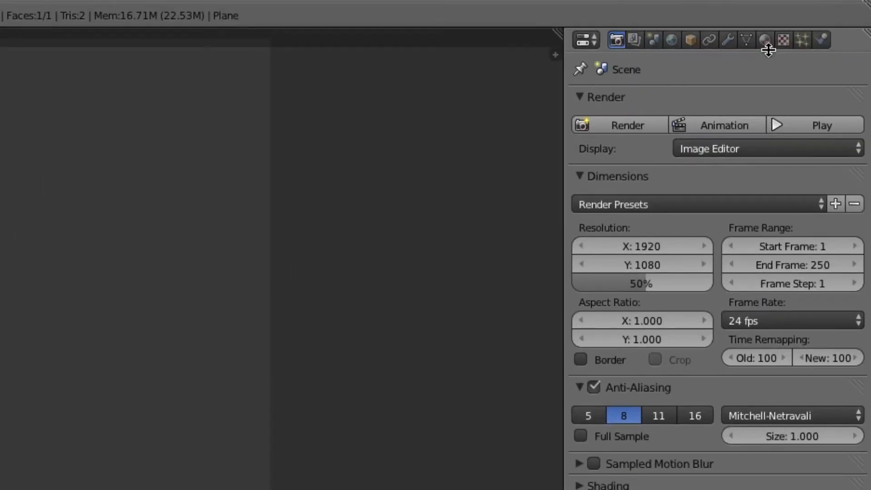
{"action": "mouse_move", "coordinate": [764, 40]}
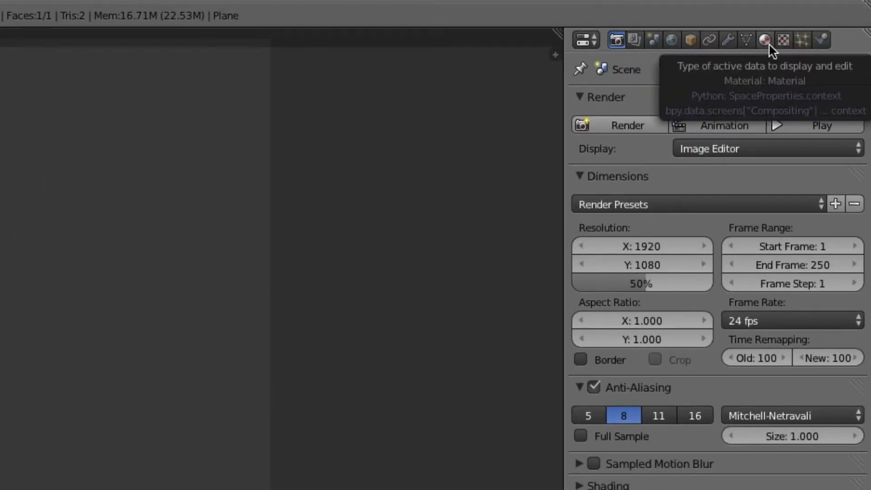
Step: Create material Material.001 for the plane with Face Textures enabled
{"action": "left_click", "coordinate": [764, 41]}
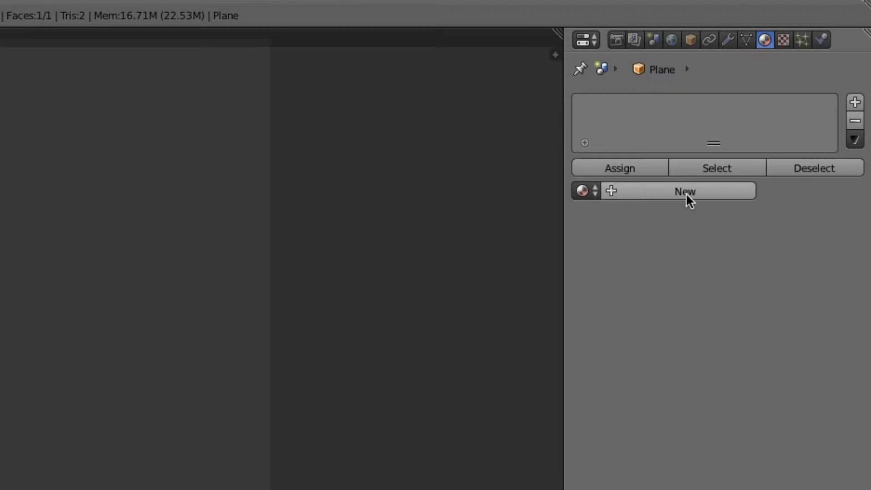
{"action": "mouse_move", "coordinate": [673, 201]}
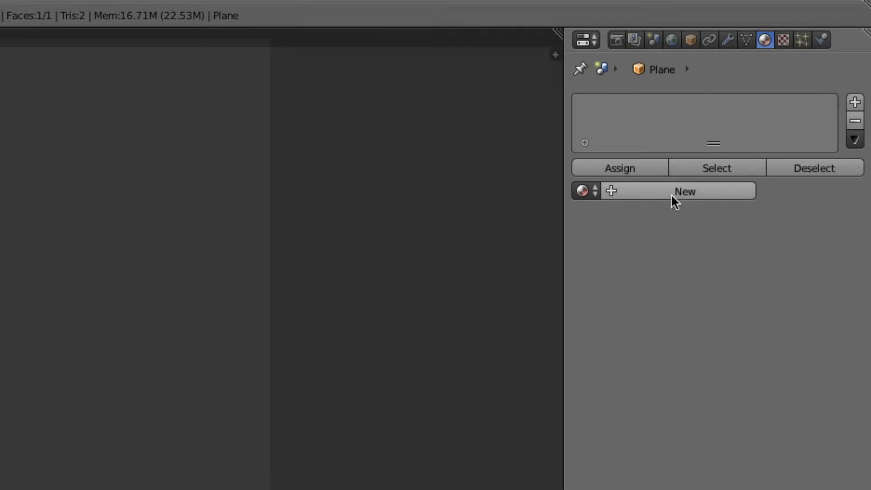
{"action": "left_click", "coordinate": [684, 191]}
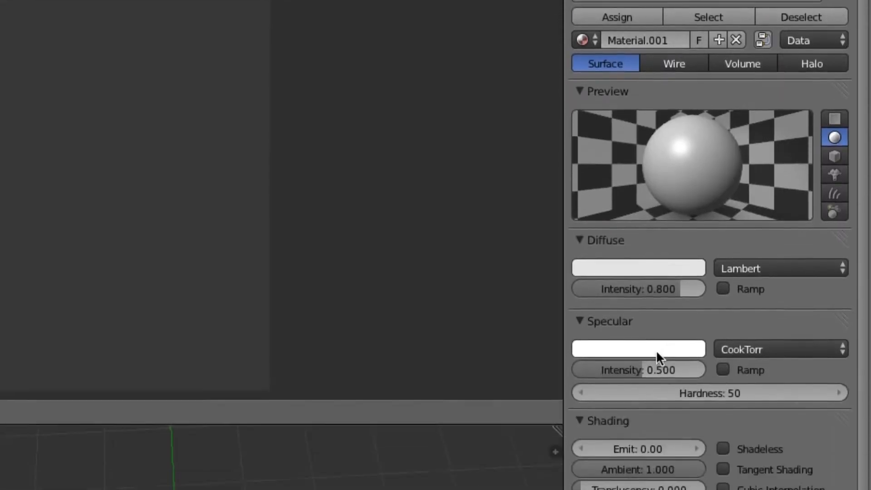
{"action": "scroll", "scroll_direction": "down", "scroll_amount": 3}
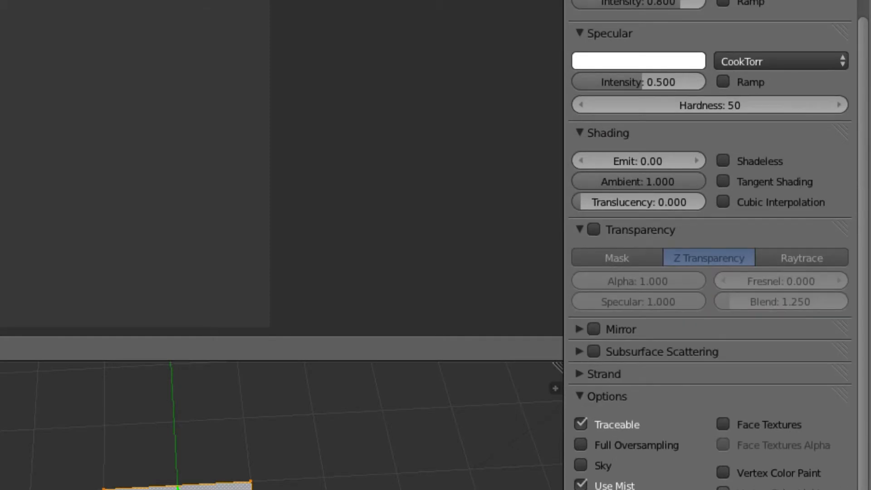
{"action": "left_click", "coordinate": [720, 425]}
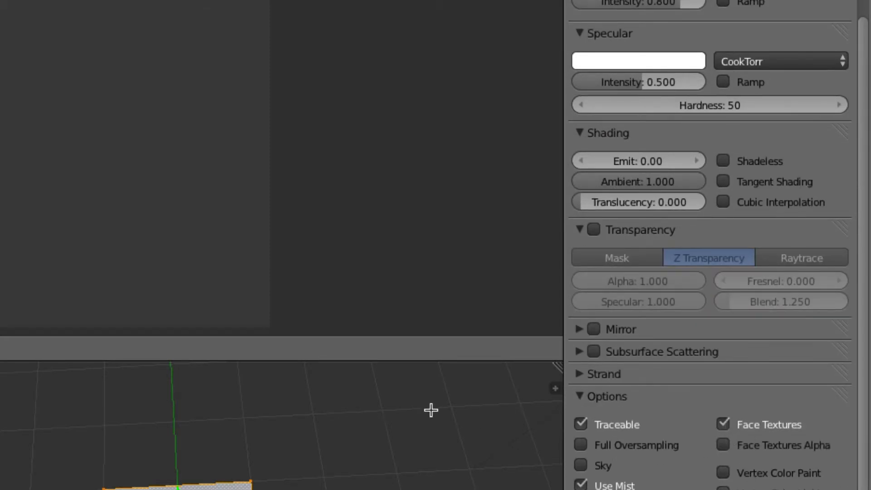
Step: Render the current frame to test the turtle shell image
{"action": "left_click", "coordinate": [145, 58]}
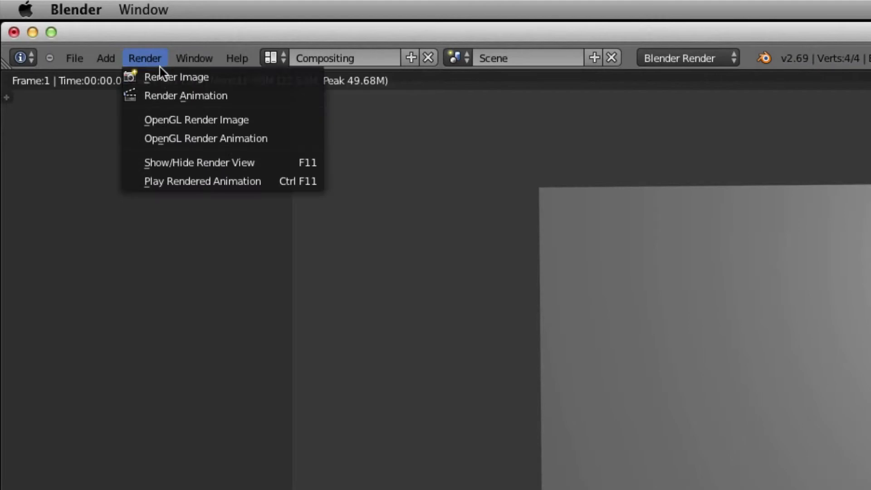
{"action": "left_click", "coordinate": [176, 76]}
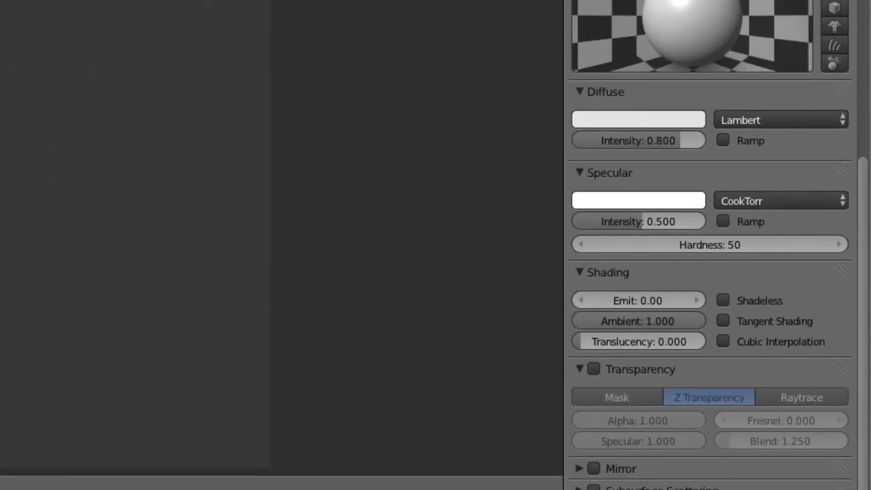
{"action": "mouse_move", "coordinate": [676, 332]}
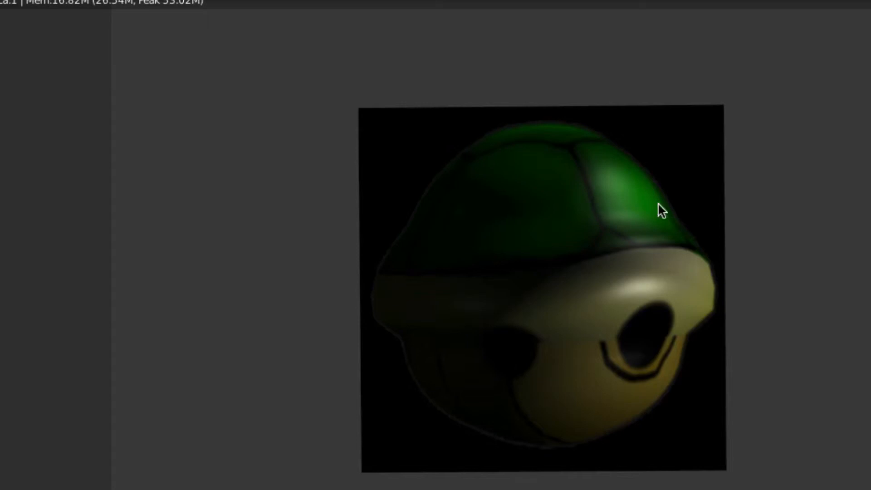
{"action": "mouse_move", "coordinate": [734, 368]}
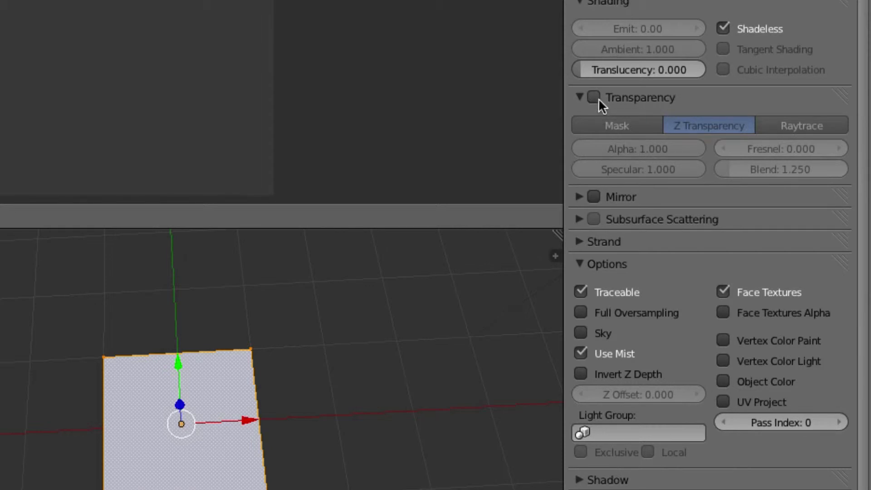
Step: Enable Transparency on the material and re-render the shell without its black background
{"action": "left_click", "coordinate": [592, 97]}
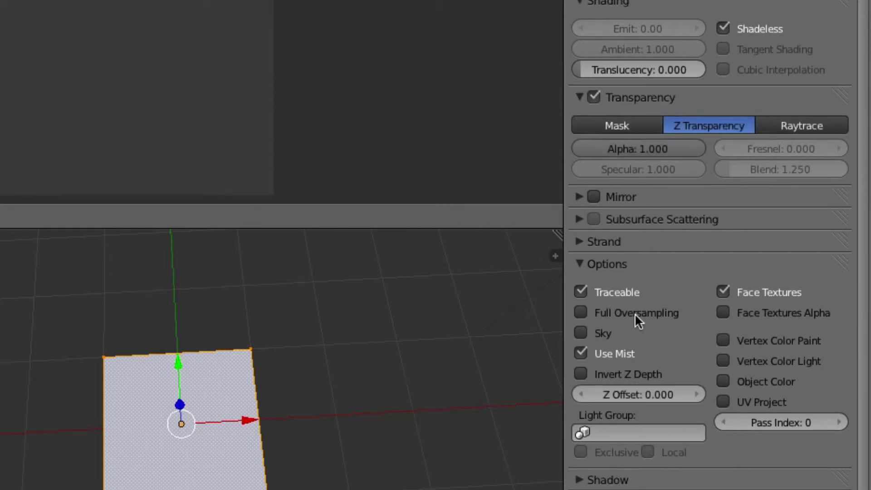
{"action": "mouse_move", "coordinate": [726, 321]}
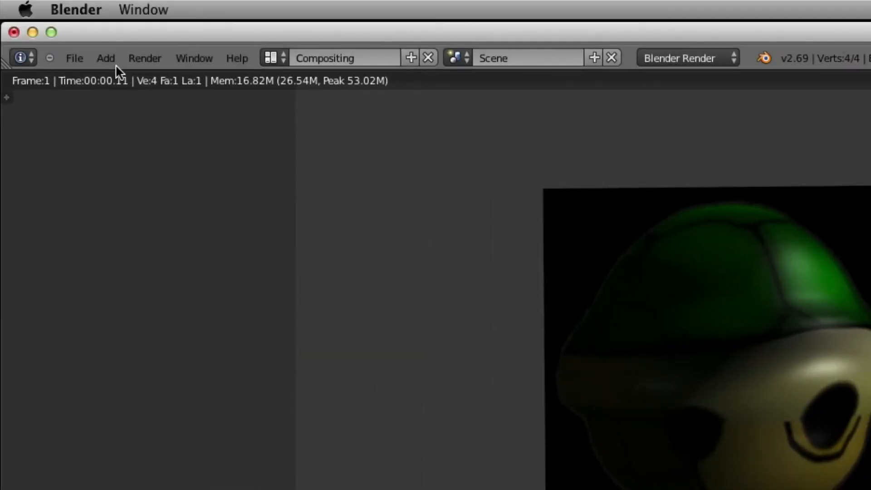
{"action": "left_click", "coordinate": [145, 58]}
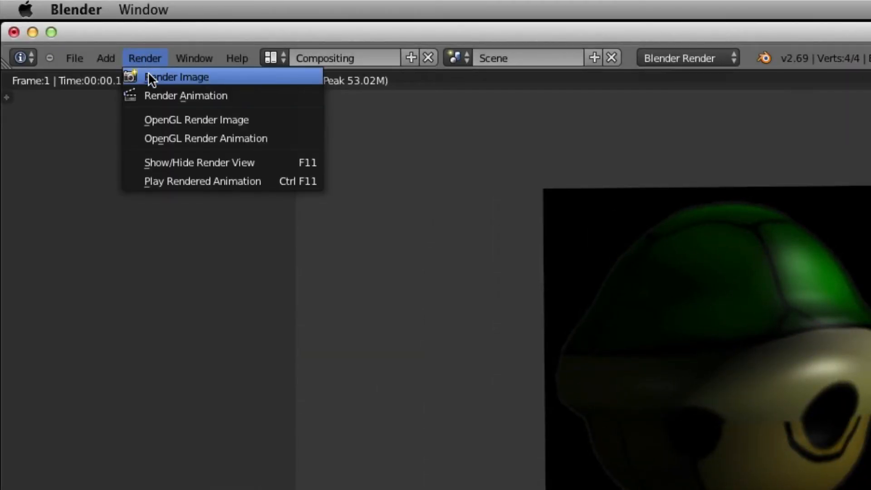
{"action": "left_click", "coordinate": [177, 76]}
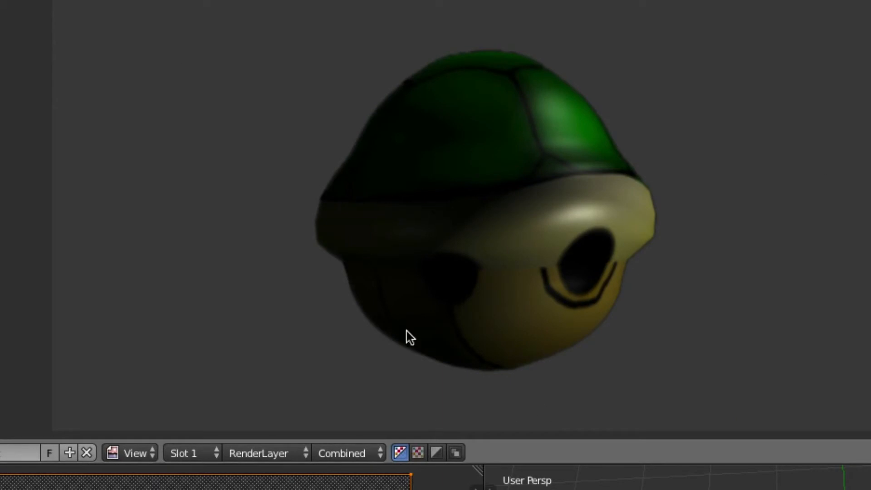
{"action": "mouse_move", "coordinate": [706, 379]}
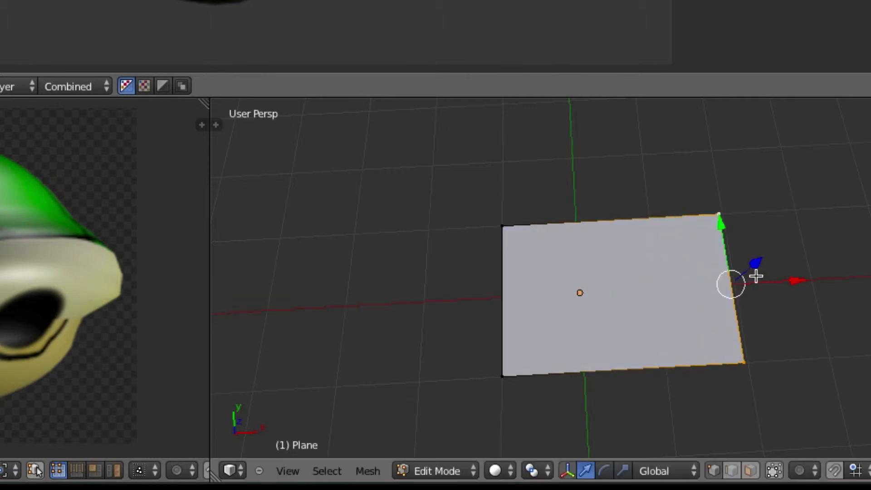
Step: Return from the render view to edit the plane's UVs over the right half of the shell
{"action": "key", "text": "F11"}
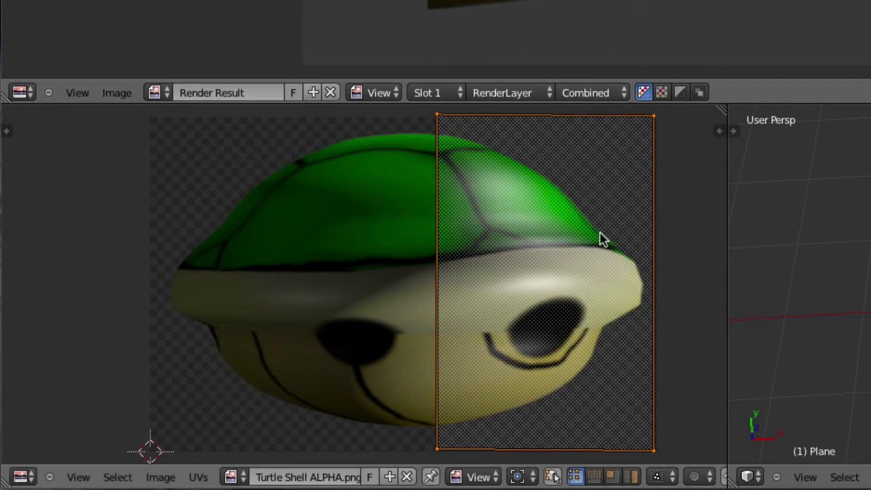
{"action": "mouse_move", "coordinate": [646, 142]}
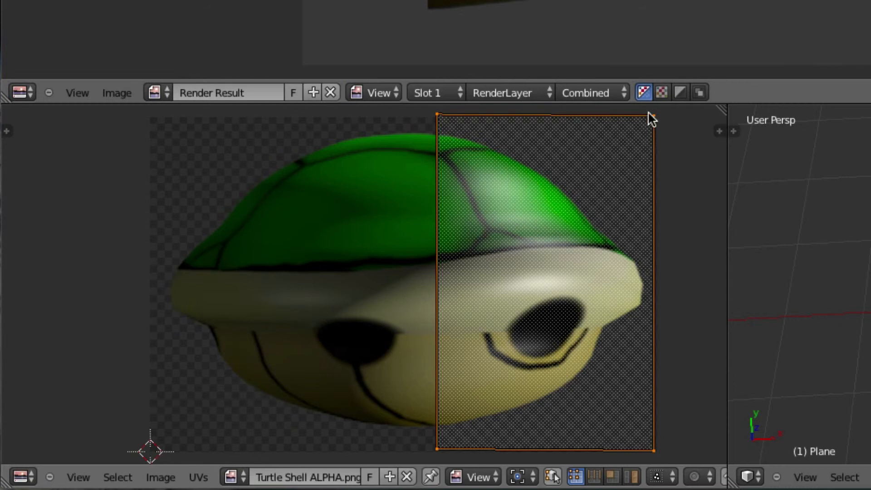
{"action": "mouse_move", "coordinate": [525, 328]}
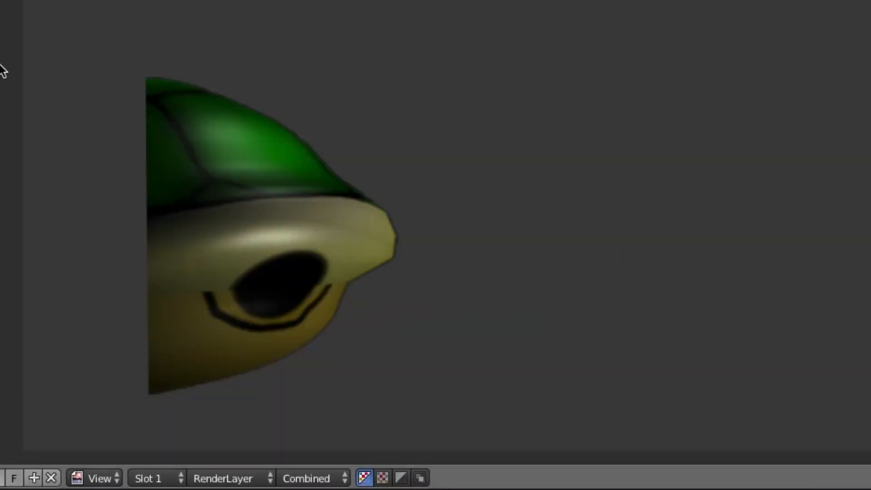
{"action": "mouse_move", "coordinate": [181, 321]}
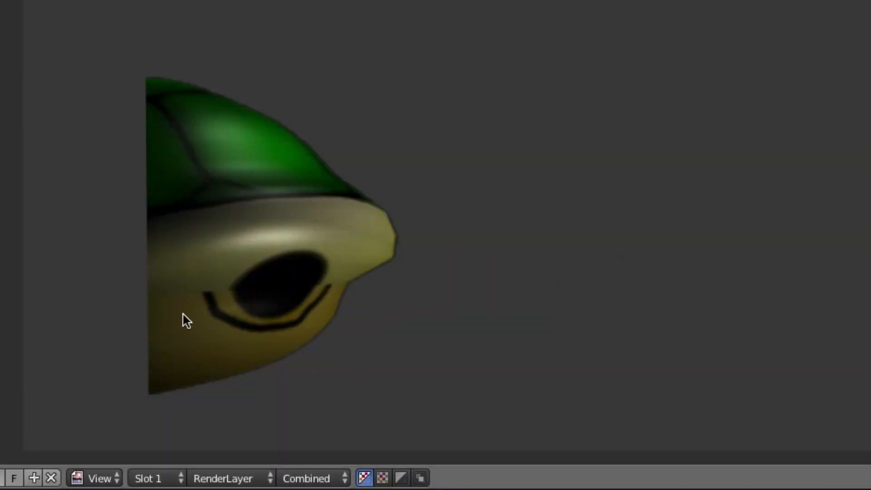